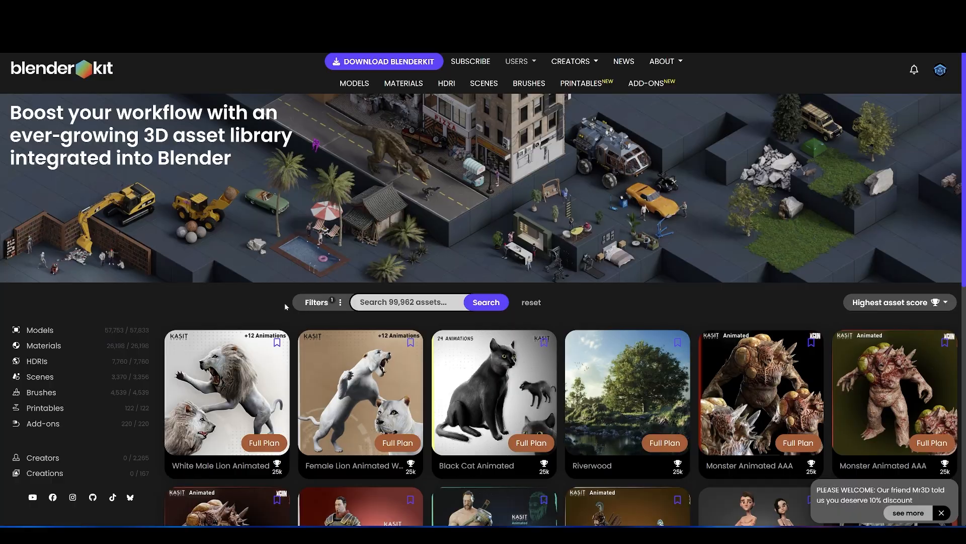
Step: Open BlenderKit's SUBSCRIBE page and scroll through the Free, Full and Business plan prices
{"action": "scroll", "scroll_direction": "down", "scroll_amount": 3}
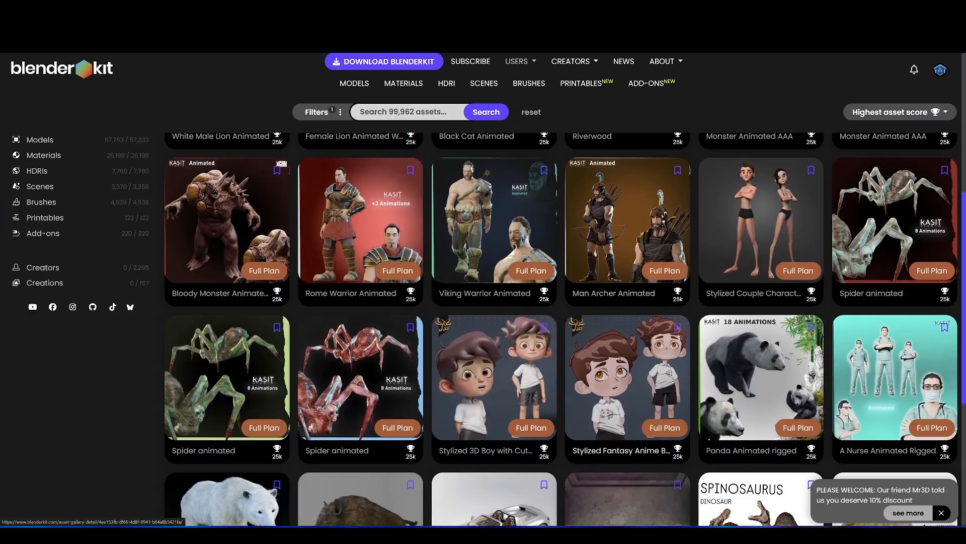
{"action": "scroll", "scroll_direction": "up", "scroll_amount": 3}
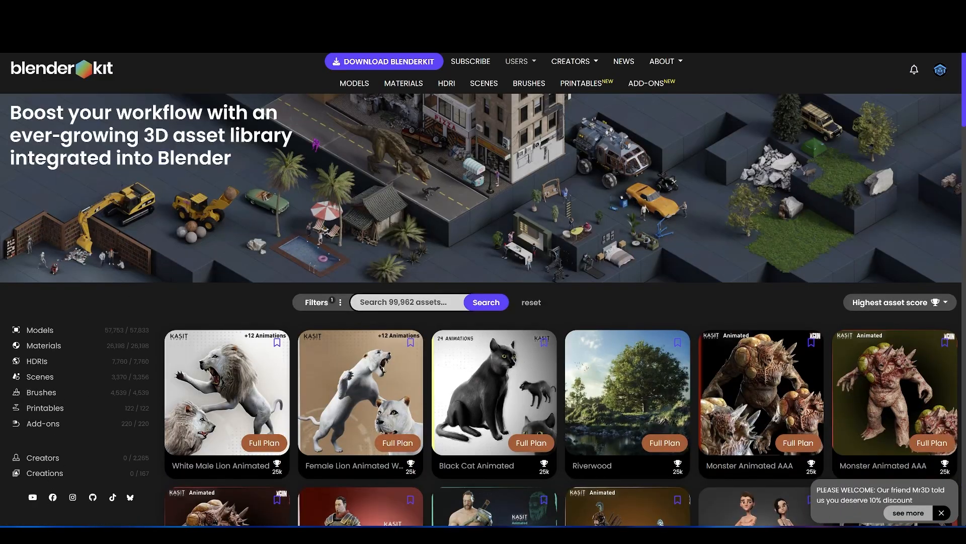
{"action": "left_click", "coordinate": [471, 61]}
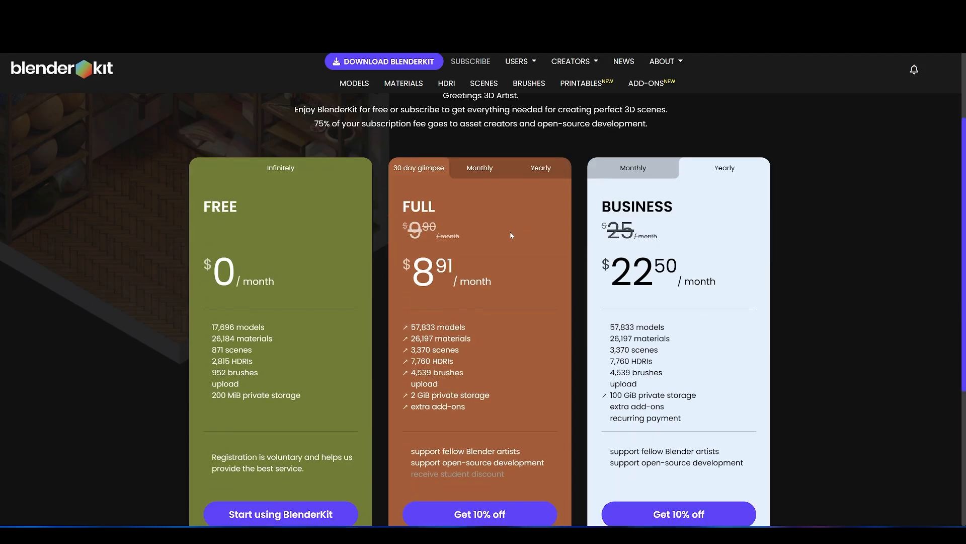
{"action": "scroll", "scroll_direction": "down", "scroll_amount": 3}
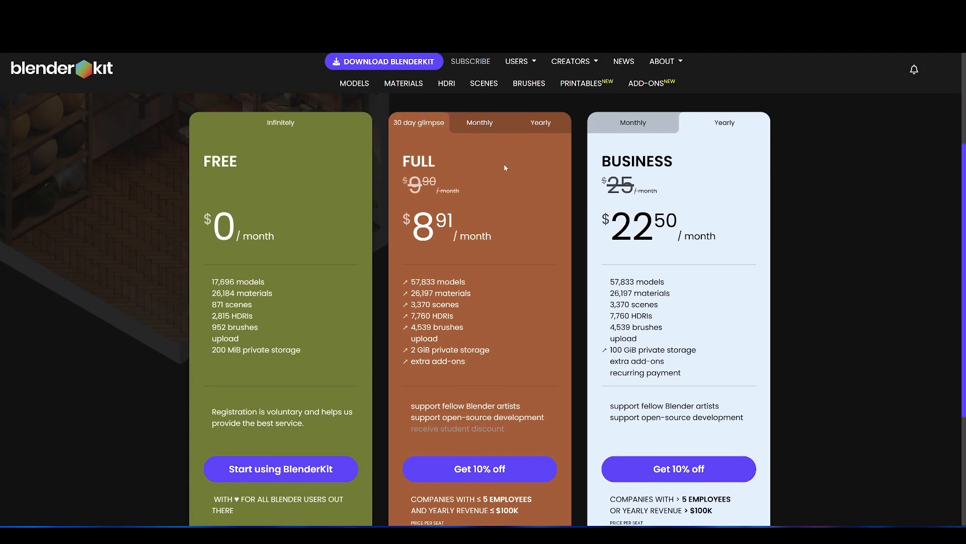
{"action": "left_click", "coordinate": [479, 123]}
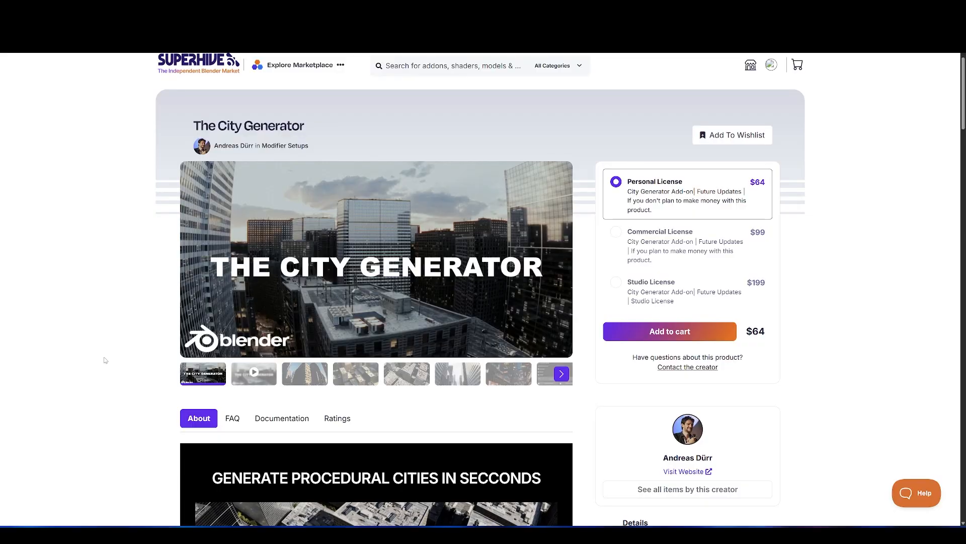
Step: Select The City Generator title, then scroll through its layout, traffic, night and material features
{"action": "double_click", "coordinate": [248, 125]}
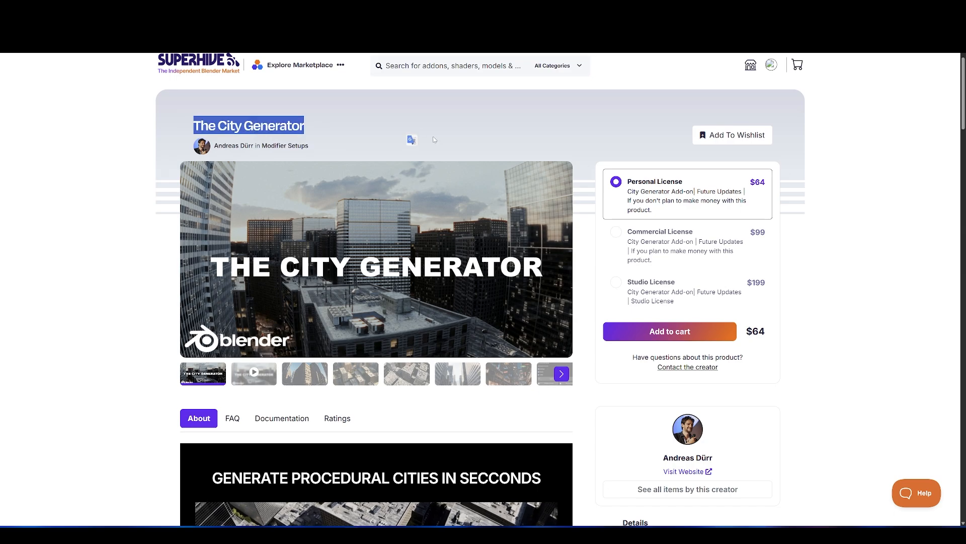
{"action": "scroll", "scroll_direction": "down", "scroll_amount": 3}
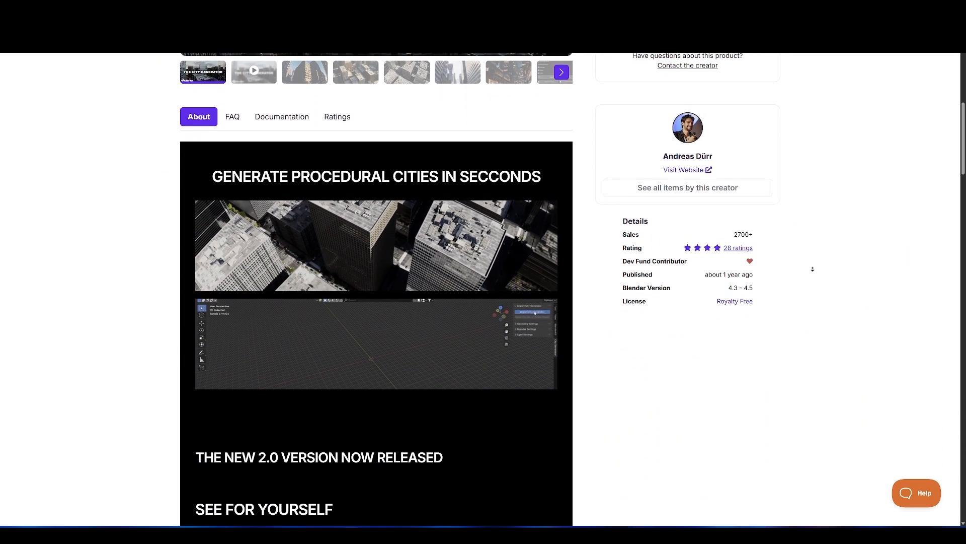
{"action": "scroll", "scroll_direction": "down", "scroll_amount": 3}
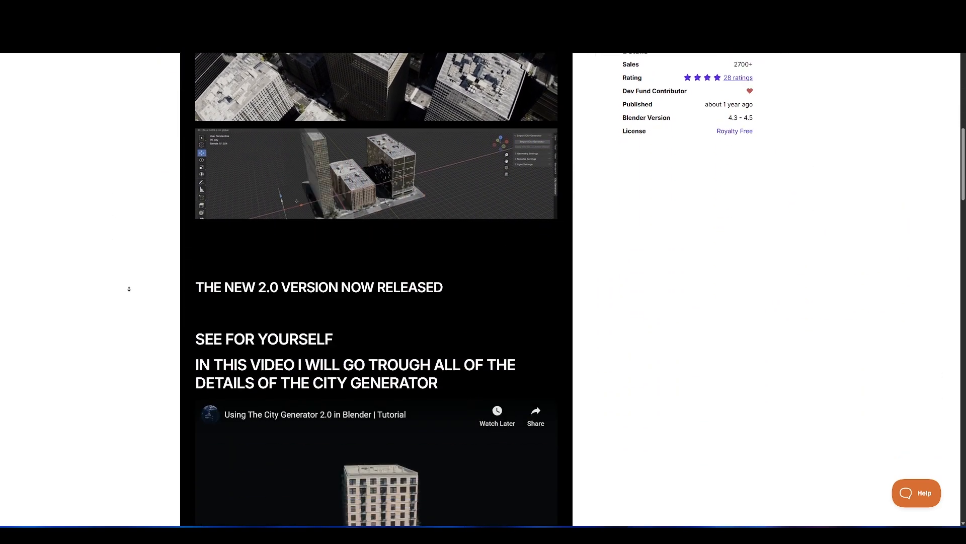
{"action": "scroll", "scroll_direction": "down", "scroll_amount": 3}
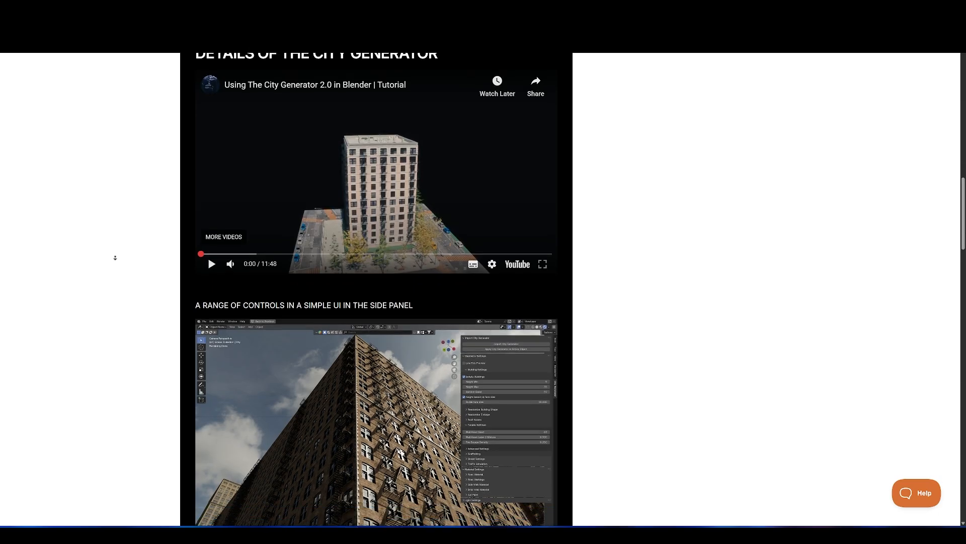
{"action": "scroll", "scroll_direction": "down", "scroll_amount": 3}
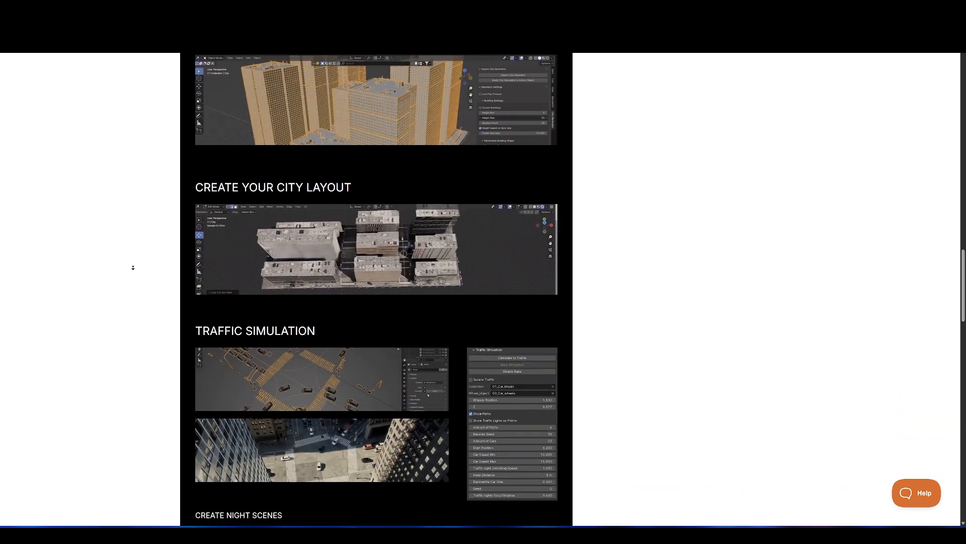
{"action": "scroll", "scroll_direction": "down", "scroll_amount": 3}
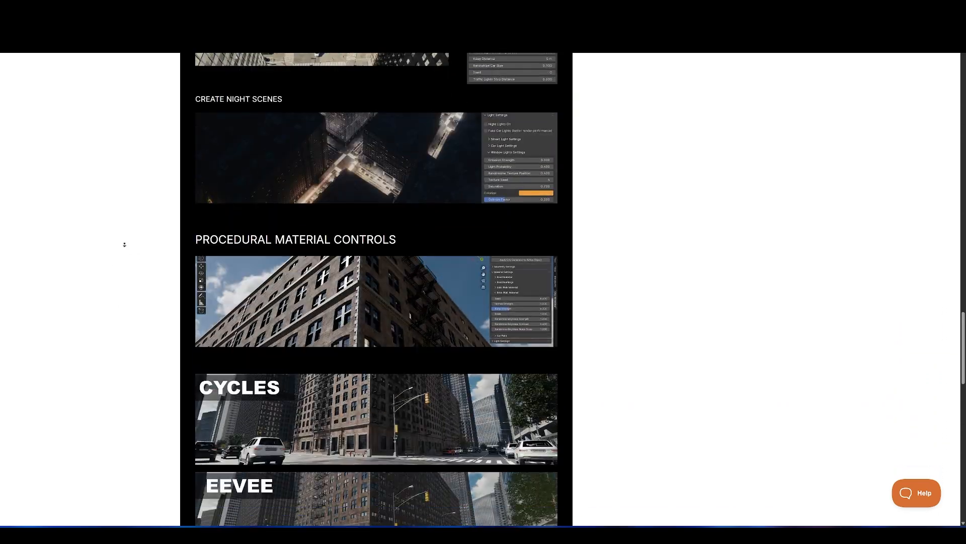
{"action": "scroll", "scroll_direction": "down", "scroll_amount": 3}
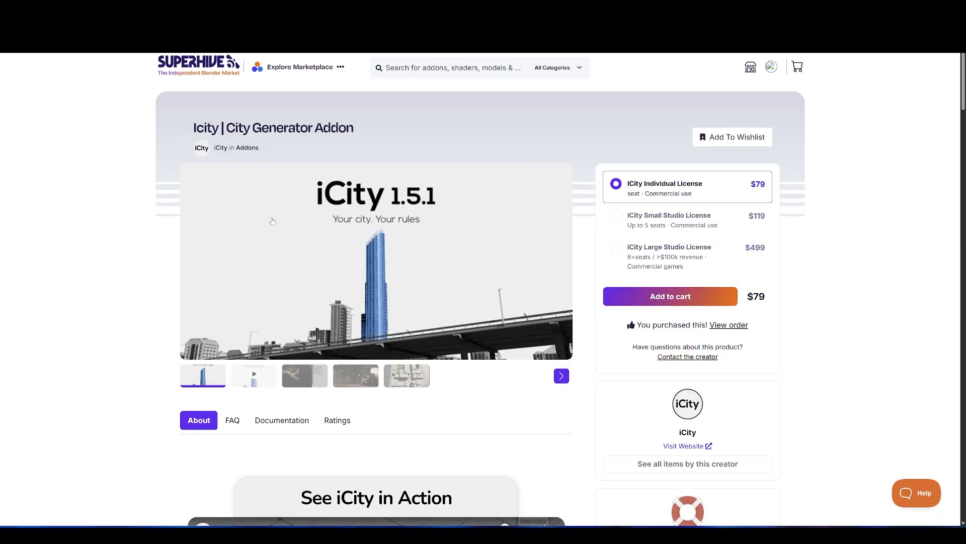
Step: Scroll the iCity City Generator page and advance the community carousel two artworks
{"action": "scroll", "scroll_direction": "down", "scroll_amount": 3}
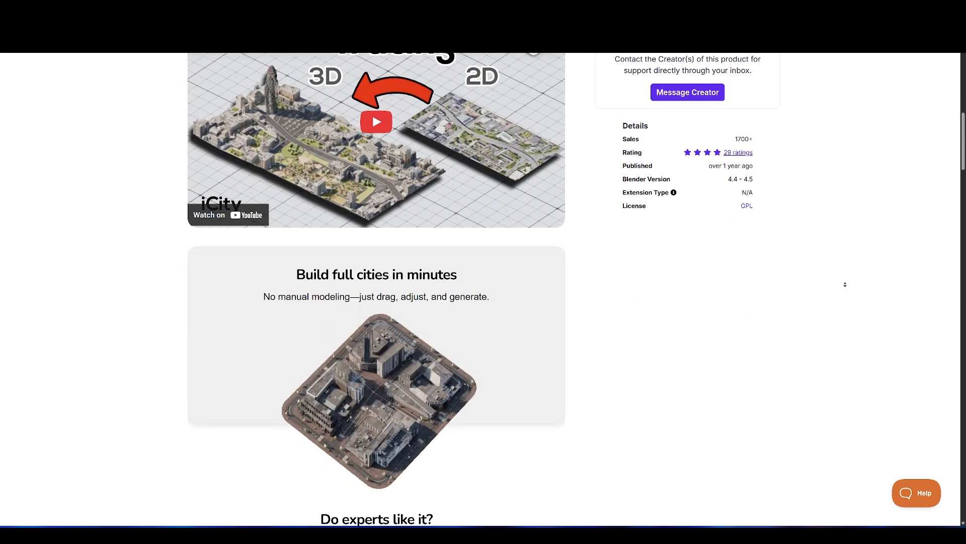
{"action": "scroll", "scroll_direction": "down", "scroll_amount": 3}
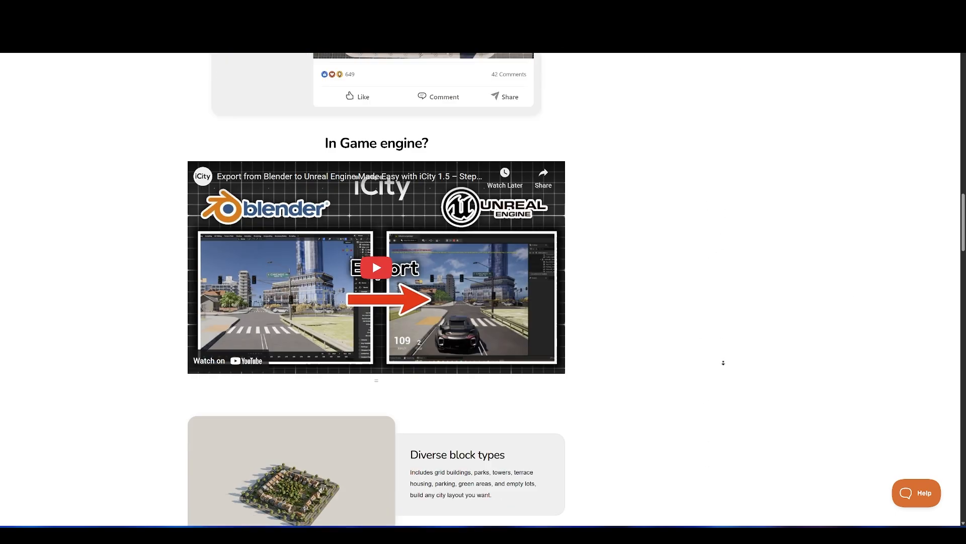
{"action": "scroll", "scroll_direction": "down", "scroll_amount": 3}
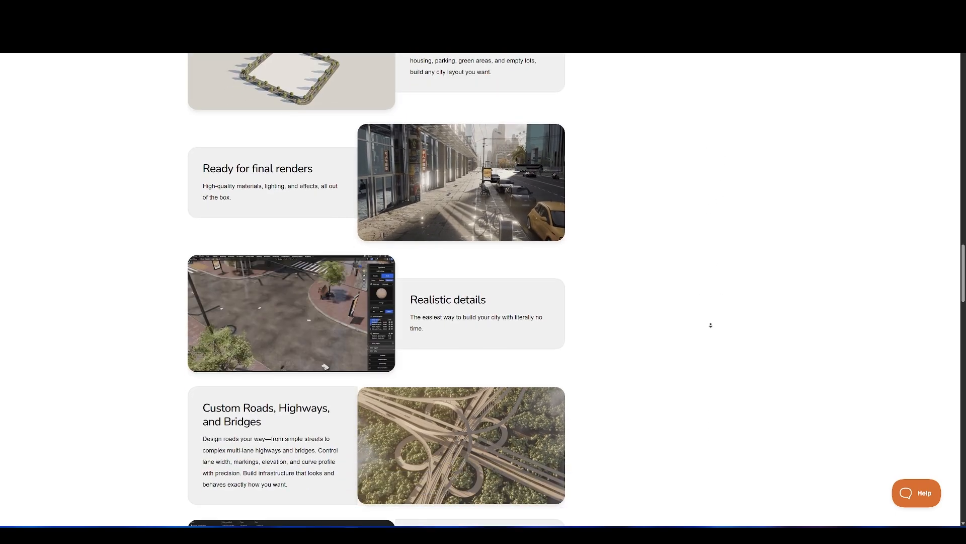
{"action": "scroll", "scroll_direction": "down", "scroll_amount": 3}
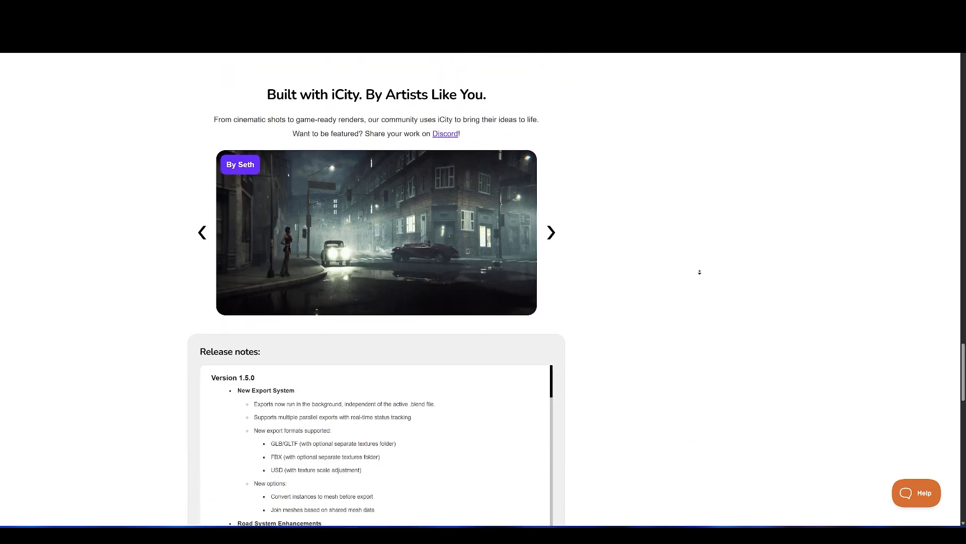
{"action": "left_click", "coordinate": [552, 224]}
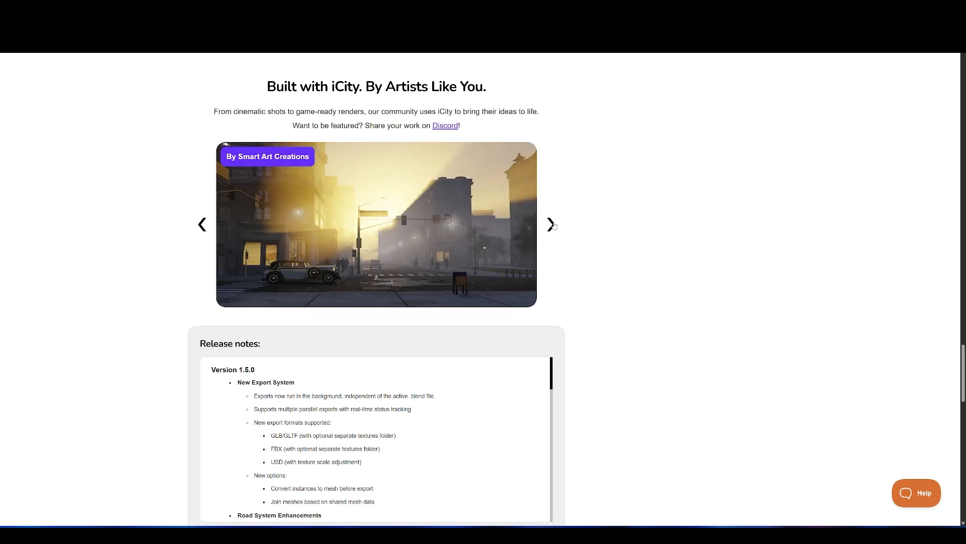
{"action": "left_click", "coordinate": [549, 224]}
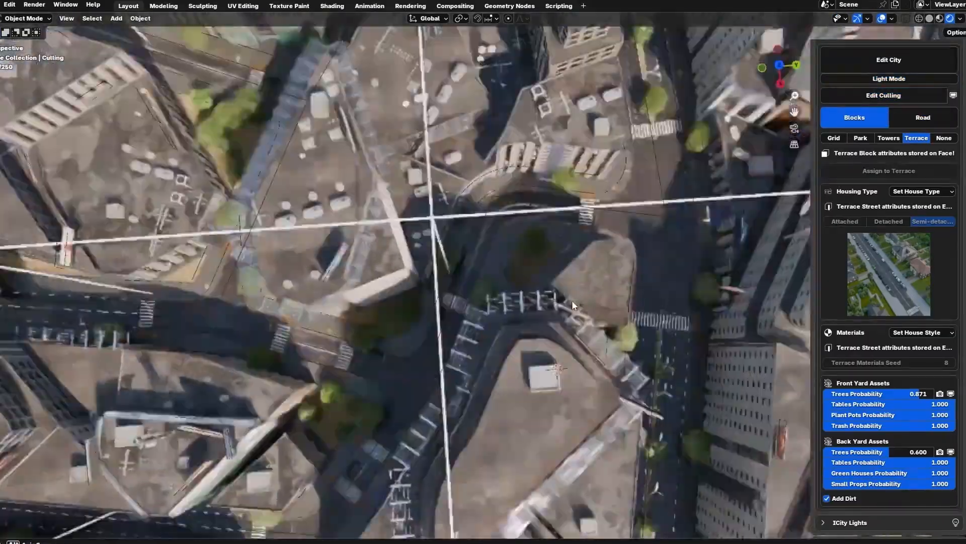
Step: Set the base block to Terrace with Detached housing and adjust yard tree probabilities
{"action": "left_click", "coordinate": [923, 117]}
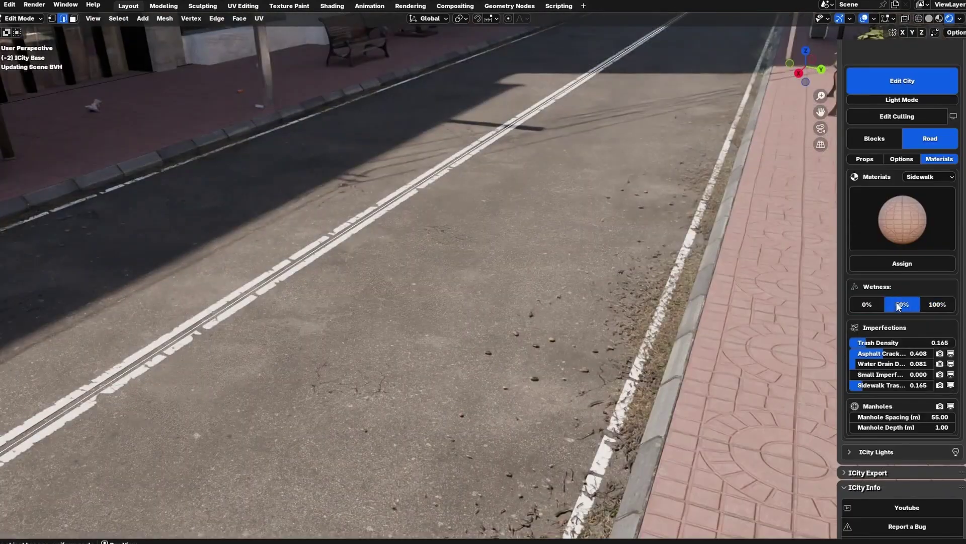
{"action": "left_click", "coordinate": [937, 304]}
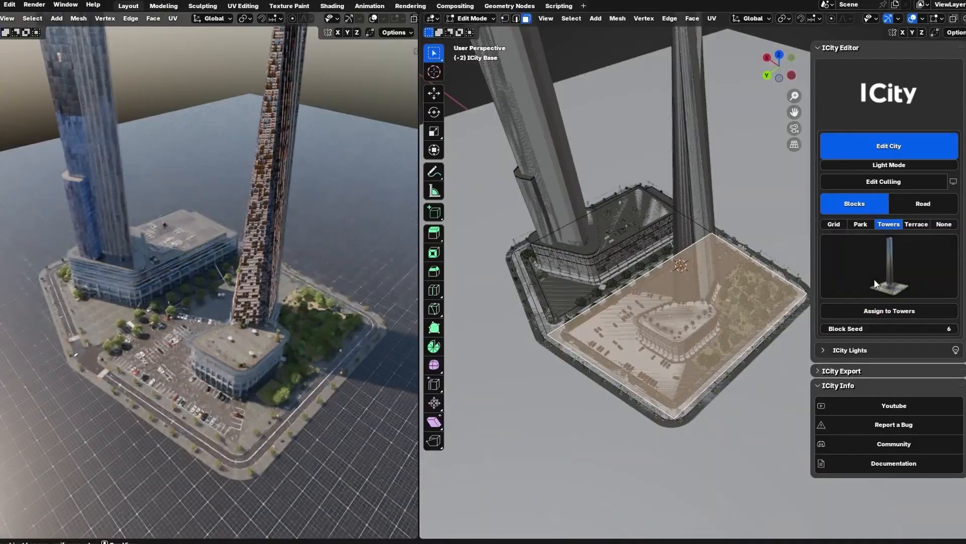
{"action": "left_click", "coordinate": [916, 224]}
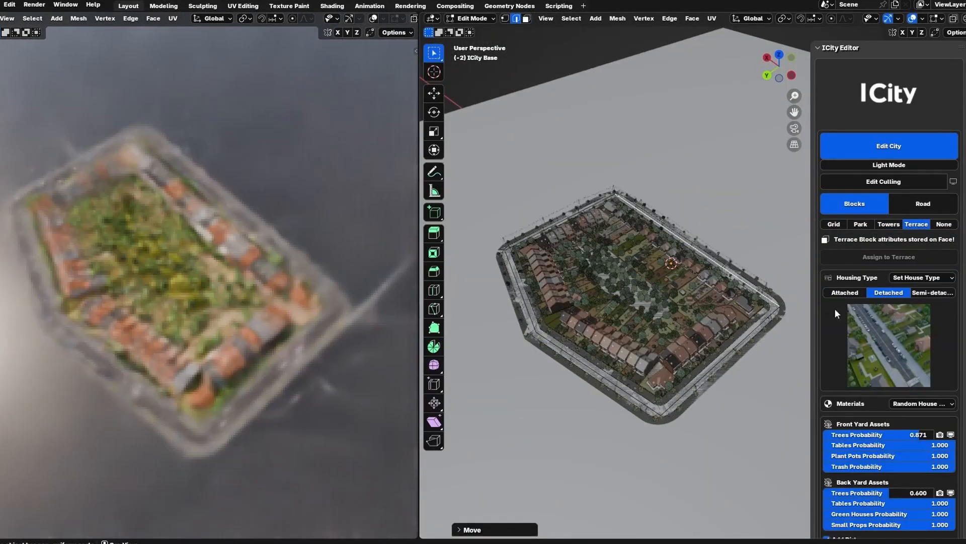
{"action": "left_click", "coordinate": [932, 292]}
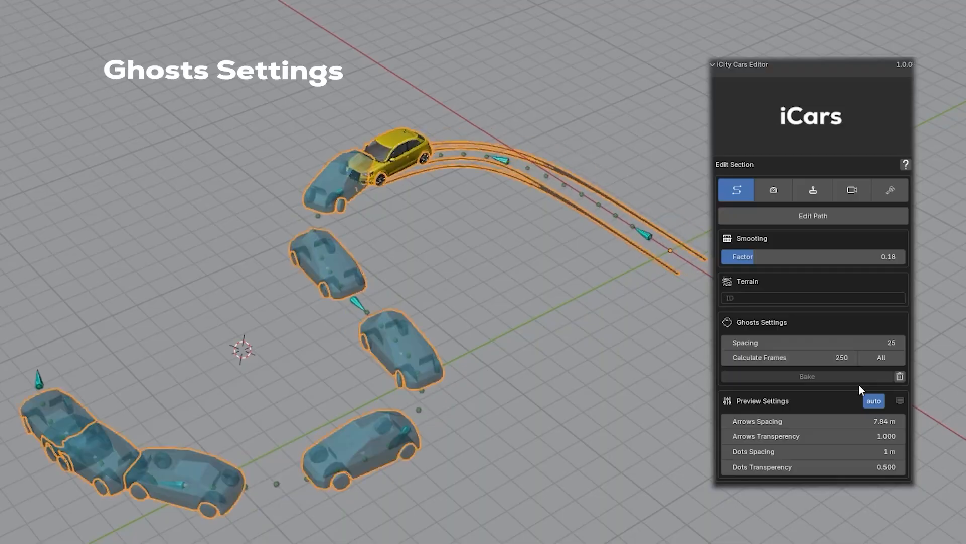
Step: Under Edit Traffic System, raise Street Lanes Count to 5 and set Cars Spacing to 10 m
{"action": "left_click", "coordinate": [853, 190]}
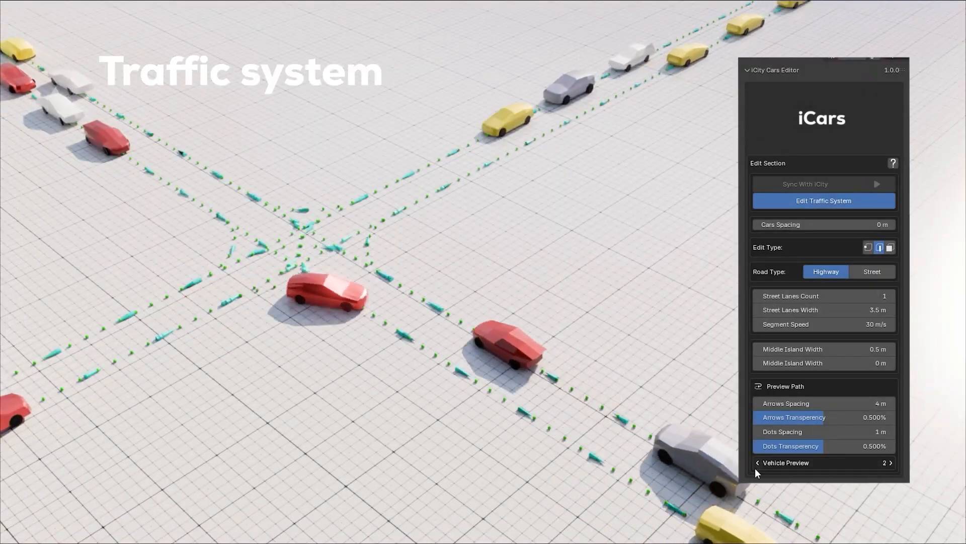
{"action": "left_click", "coordinate": [891, 296]}
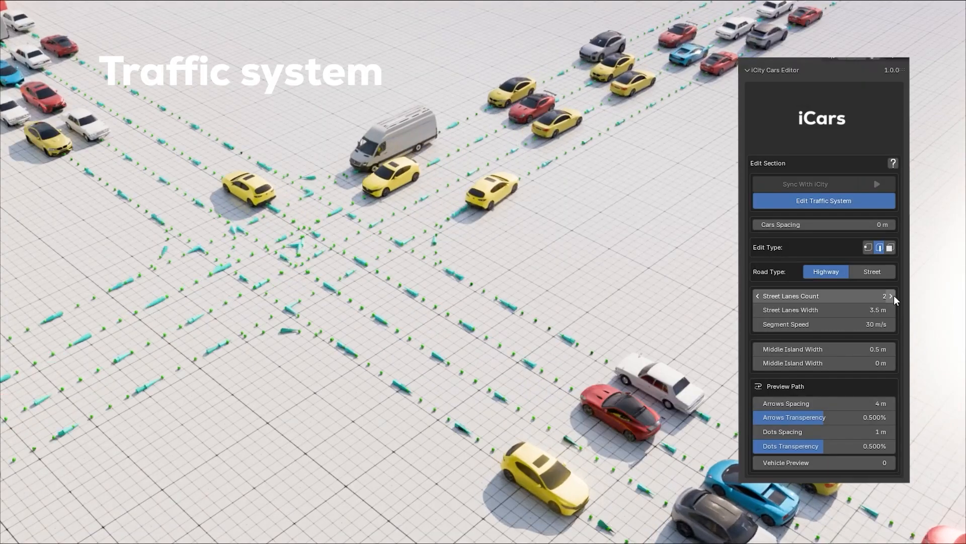
{"action": "left_click", "coordinate": [890, 296]}
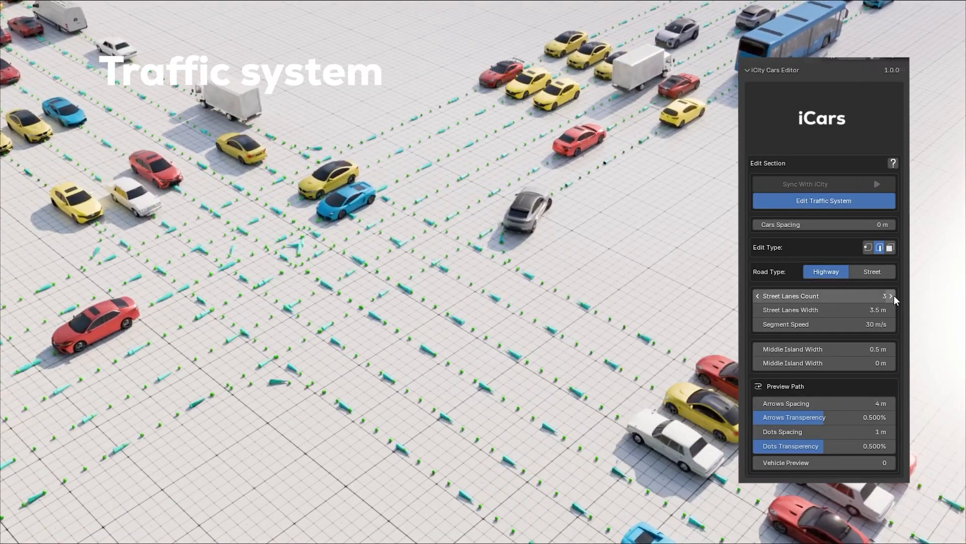
{"action": "left_click", "coordinate": [891, 296]}
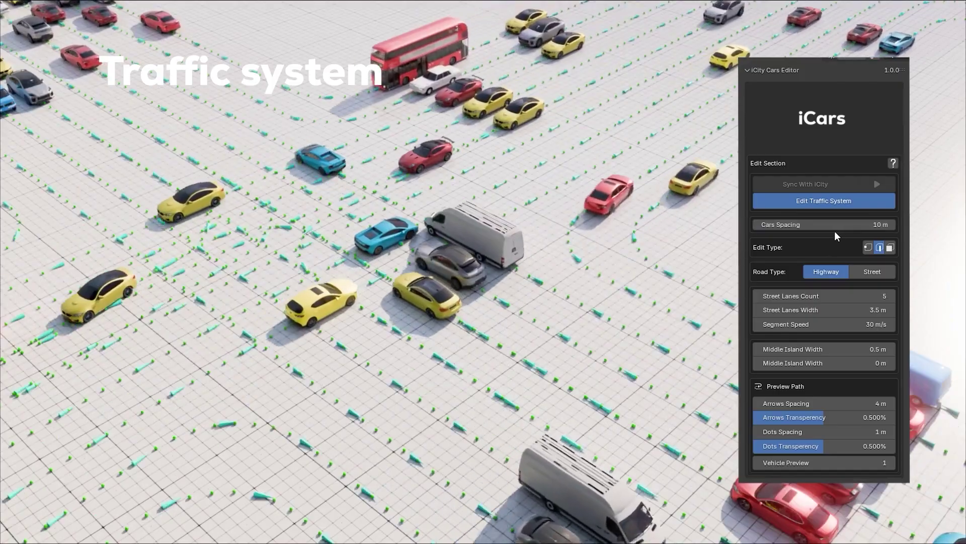
{"action": "left_click", "coordinate": [816, 183]}
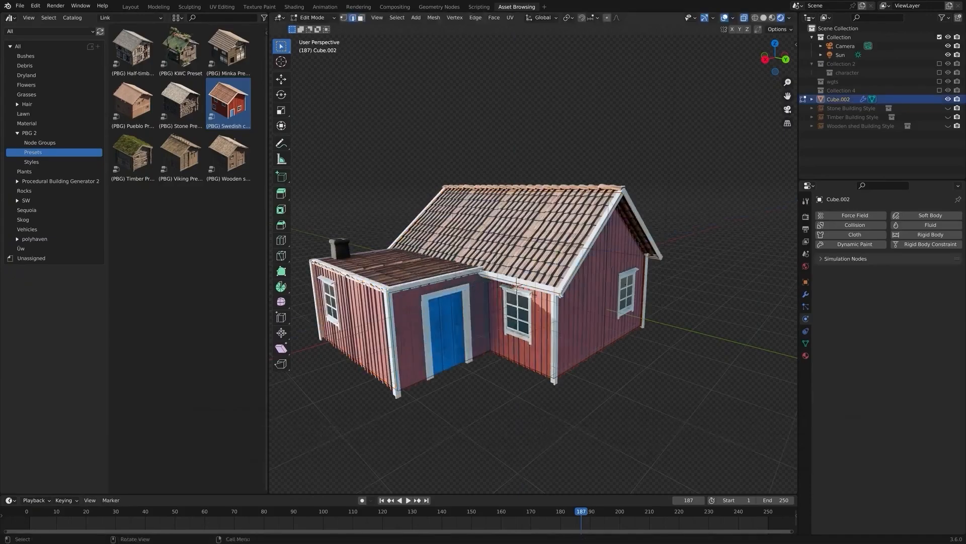
Step: Apply the KWC preset to the house, change its Seed, and mix it with Wooden shed
{"action": "left_click", "coordinate": [182, 47]}
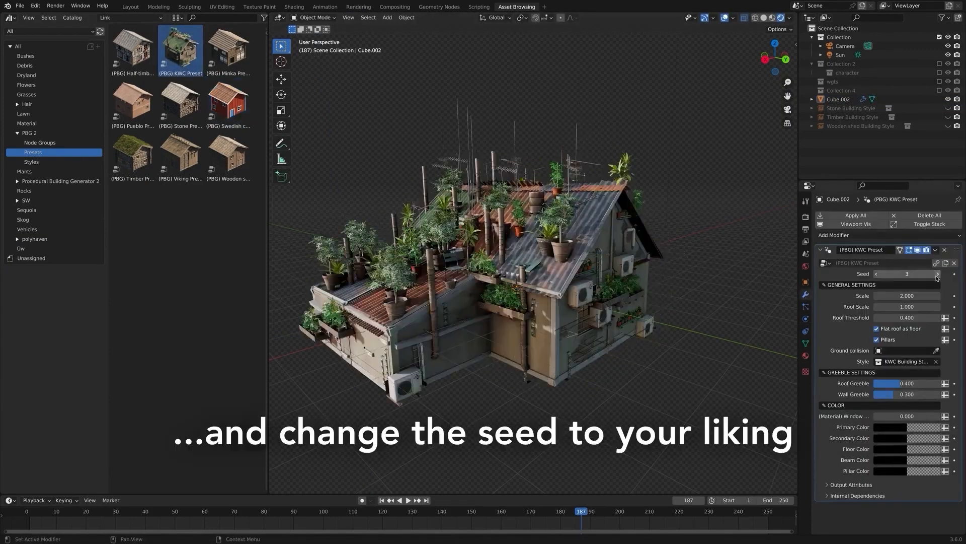
{"action": "left_click", "coordinate": [937, 273]}
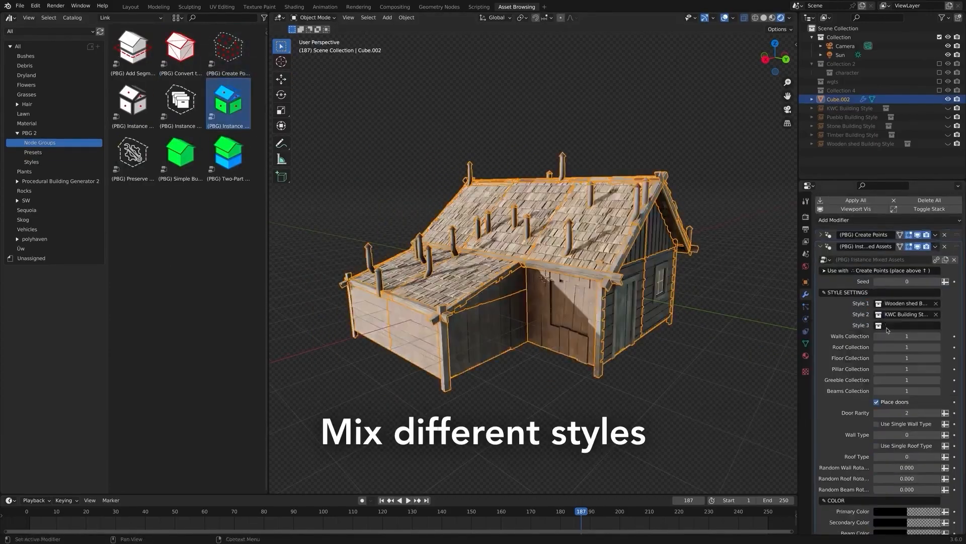
{"action": "left_click", "coordinate": [906, 325]}
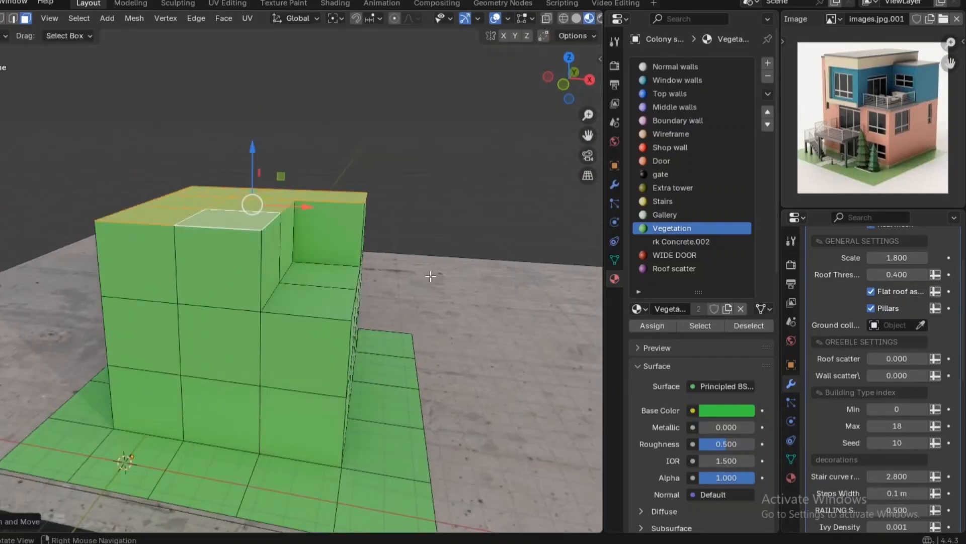
Step: Assign materials such as Vegetation or Door to selected building faces
{"action": "left_click", "coordinate": [675, 67]}
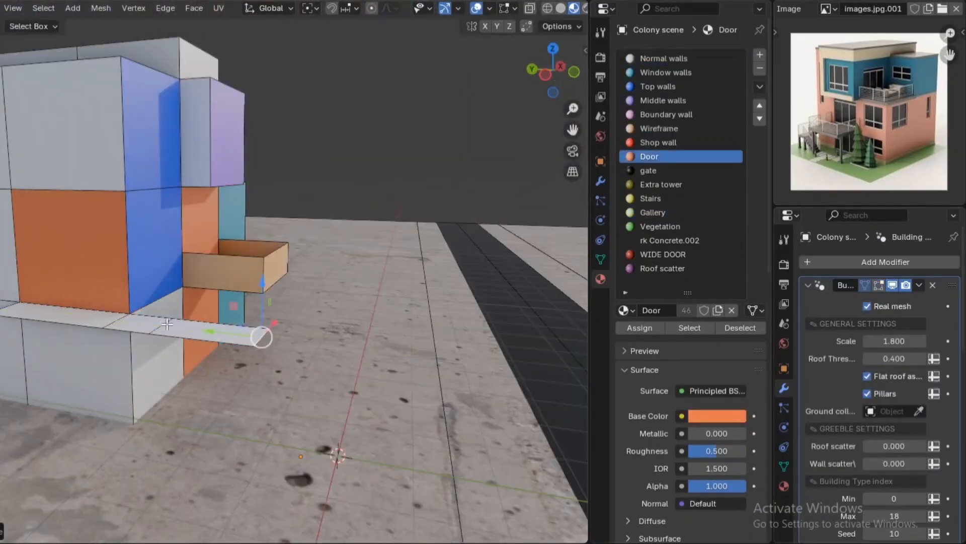
{"action": "left_click", "coordinate": [651, 198]}
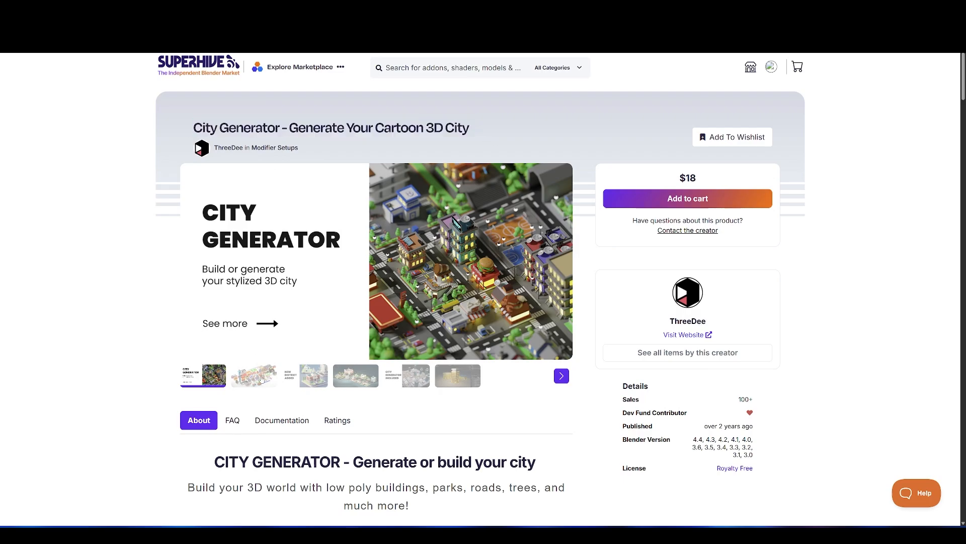
Step: Scroll through the City Generator page's feature images and included asset list
{"action": "scroll", "scroll_direction": "down", "scroll_amount": 3}
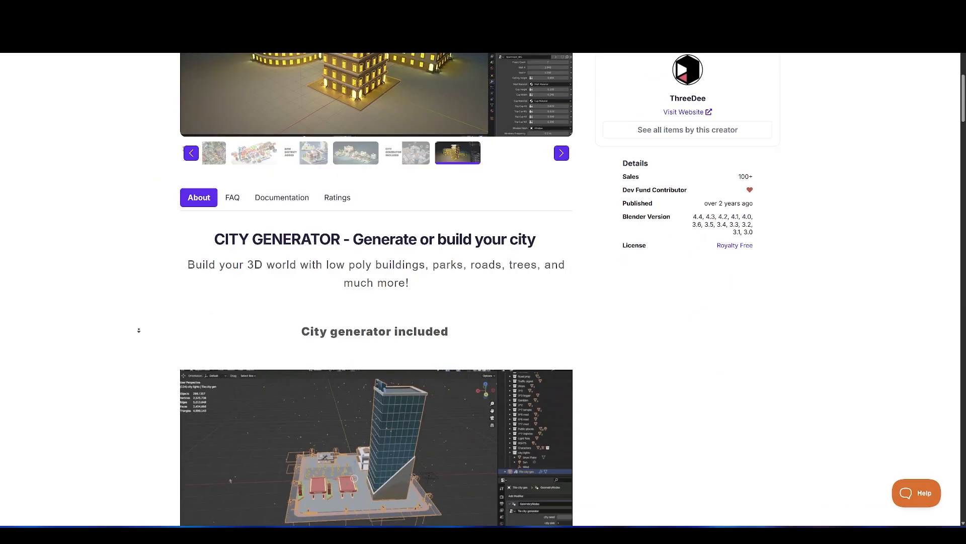
{"action": "scroll", "scroll_direction": "down", "scroll_amount": 3}
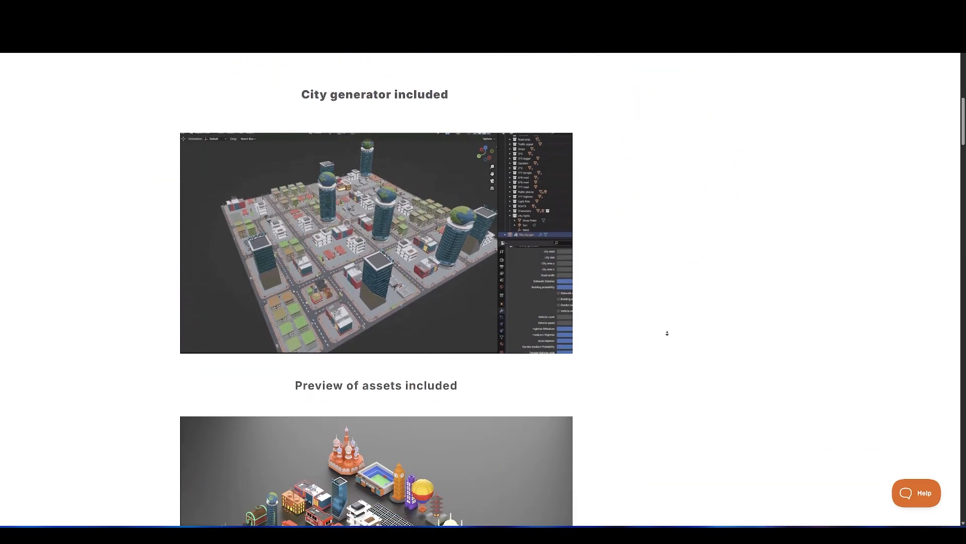
{"action": "scroll", "scroll_direction": "down", "scroll_amount": 3}
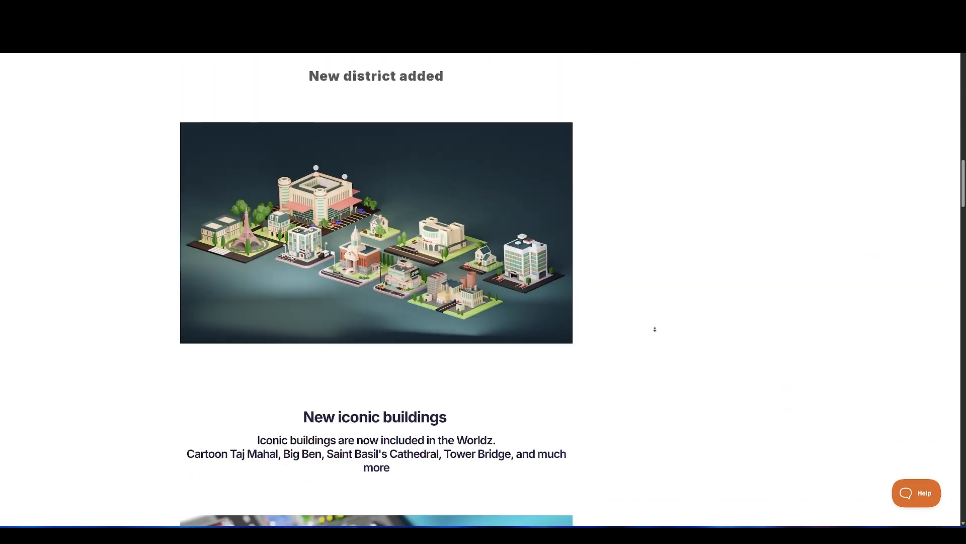
{"action": "scroll", "scroll_direction": "down", "scroll_amount": 3}
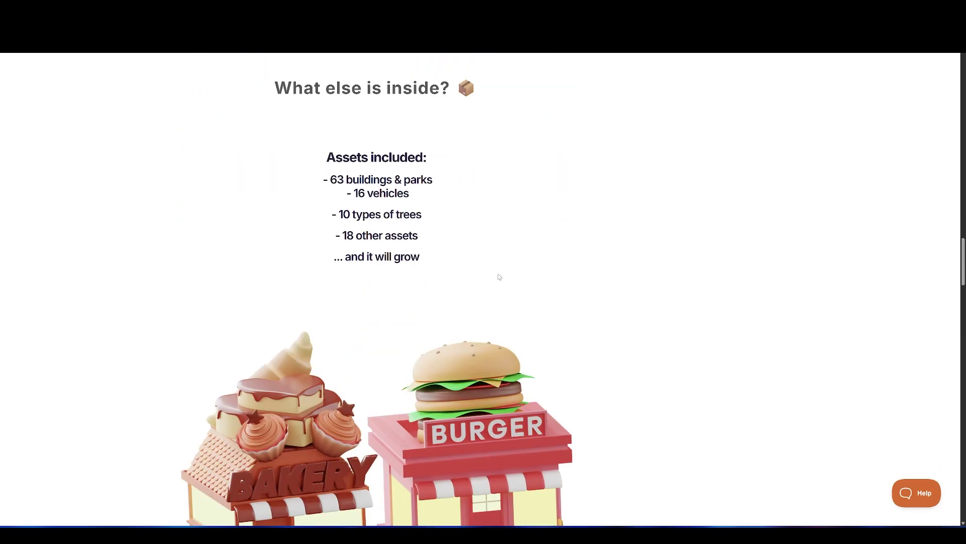
{"action": "scroll", "scroll_direction": "down", "scroll_amount": 3}
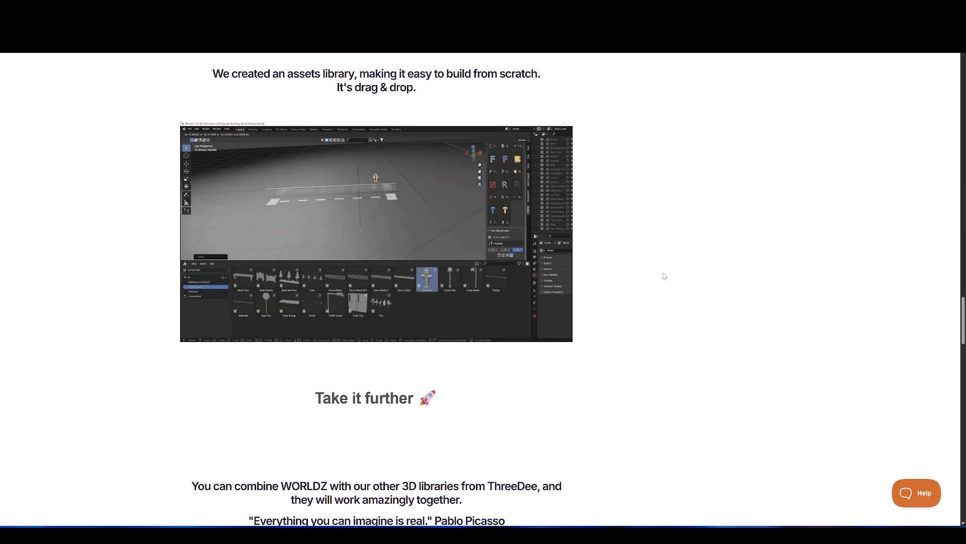
{"action": "scroll", "scroll_direction": "down", "scroll_amount": 3}
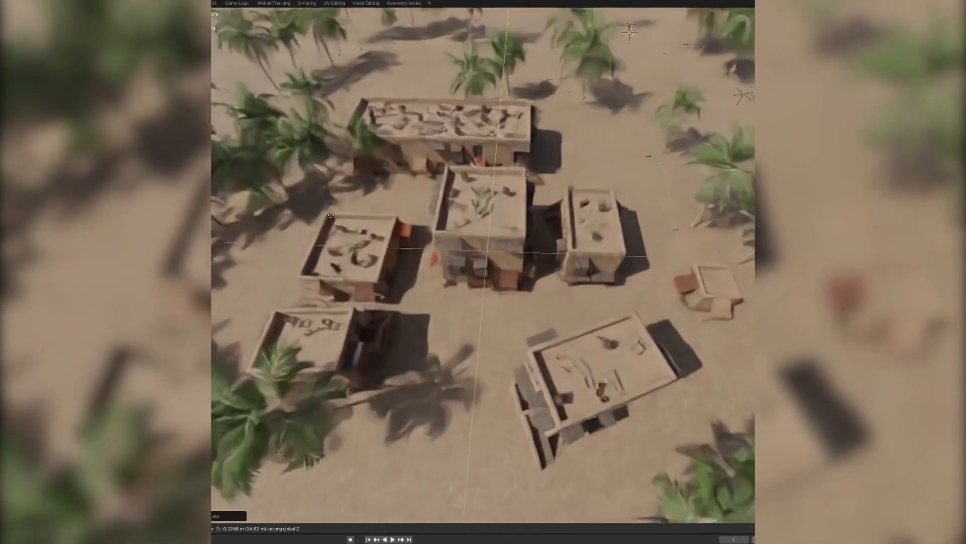
Step: Move the selected desert building along the global Z axis
{"action": "left_click_drag", "start_coordinate": [330, 214], "coordinate": [579, 160]}
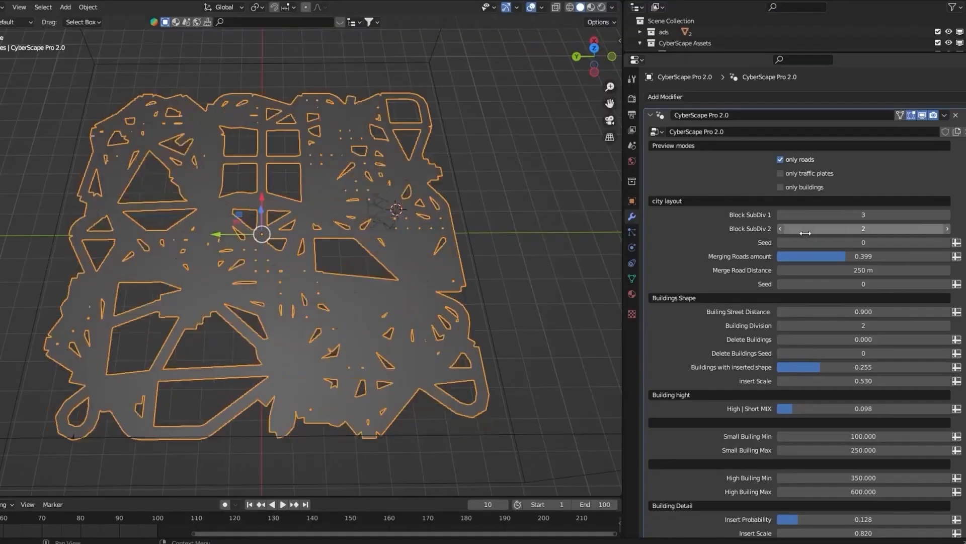
Step: Drag Block SubDiv 1 from 3 down to 1 in the CyberScape Pro 2.0 modifier
{"action": "left_click_drag", "start_coordinate": [863, 215], "coordinate": [801, 215]}
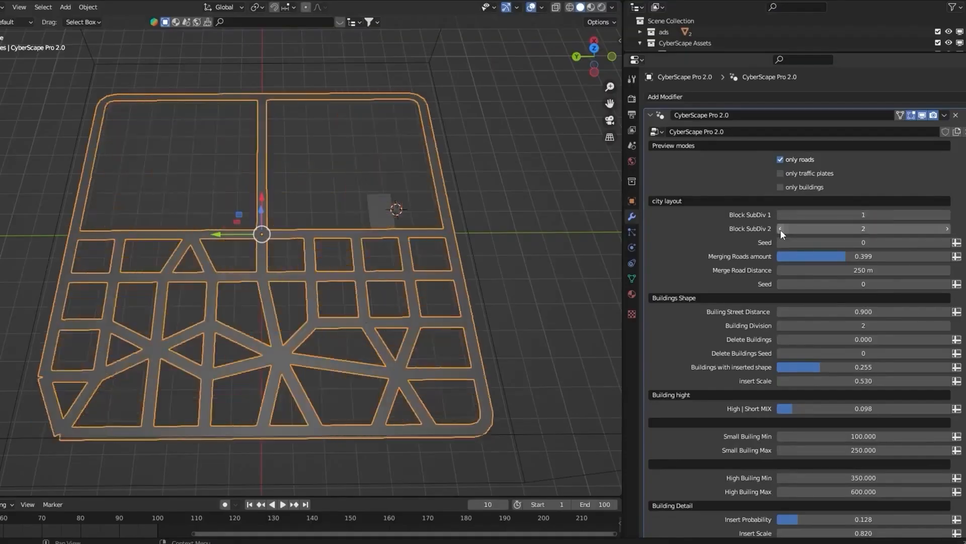